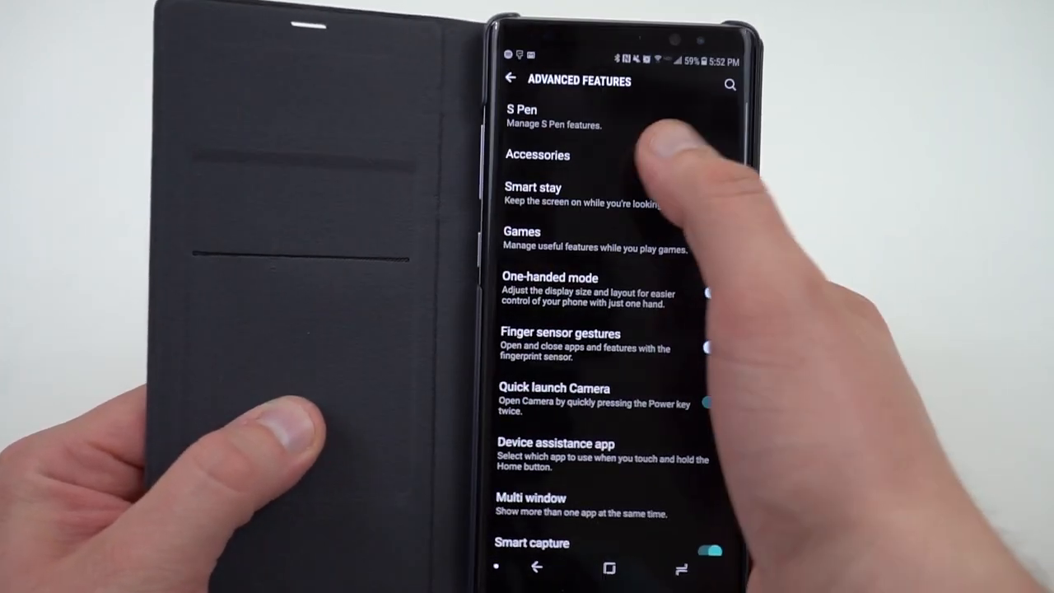
Go into Accessories, reach LED icons, and browse the Preloaded icons list
click(537, 155)
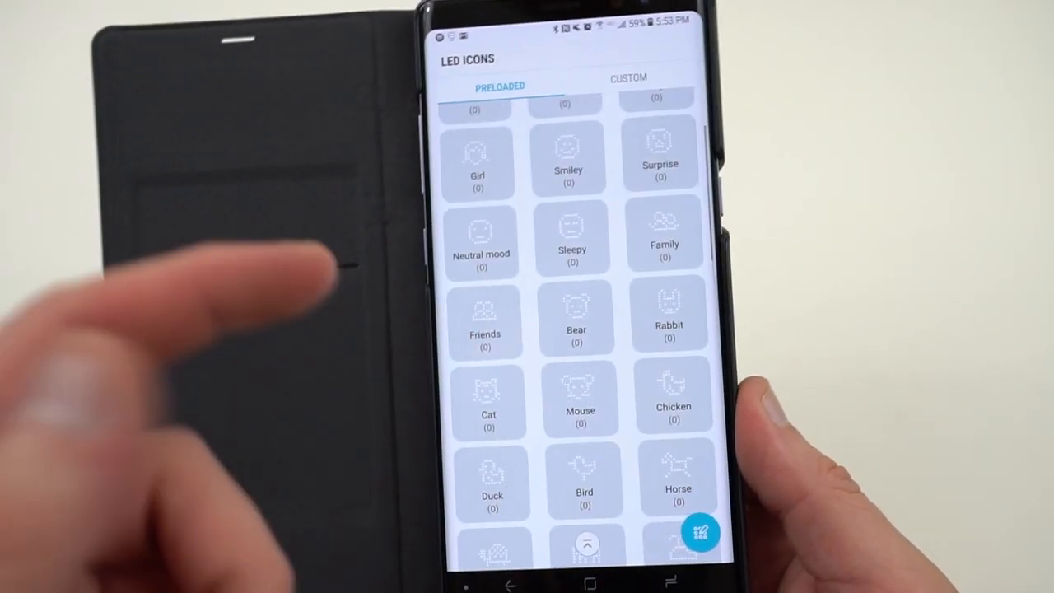
scroll(down, 3)
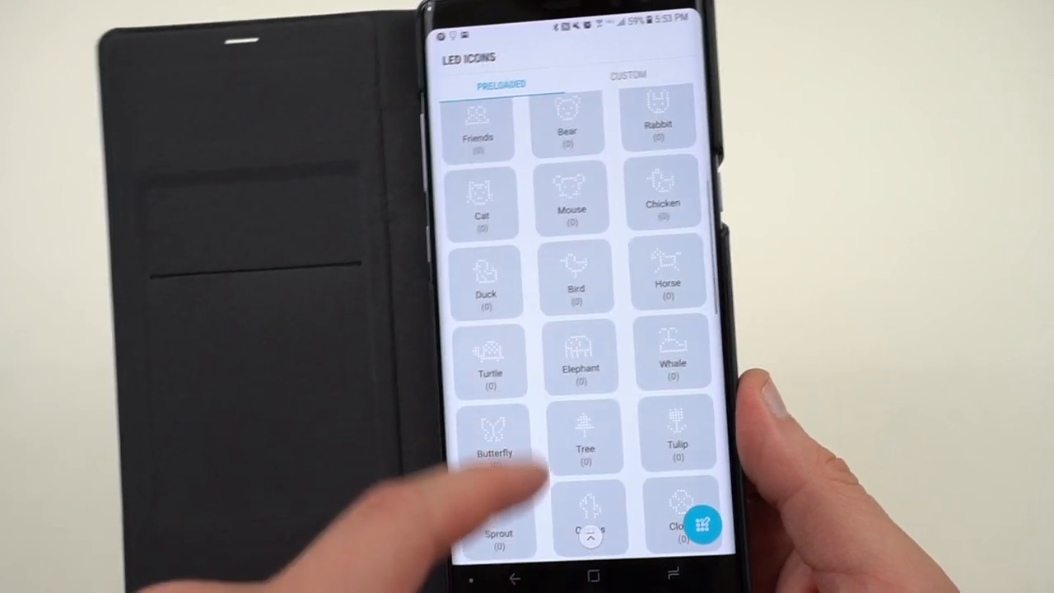
scroll(down, 3)
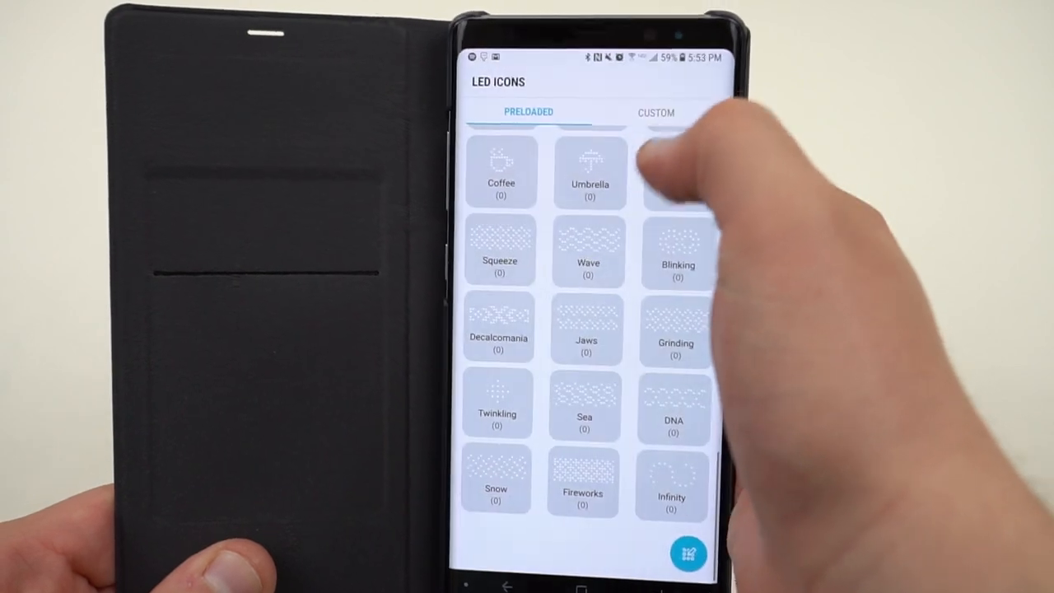
In the Custom tab, add Google+ to the Gmail icon's notification apps alongside Gmail
click(656, 112)
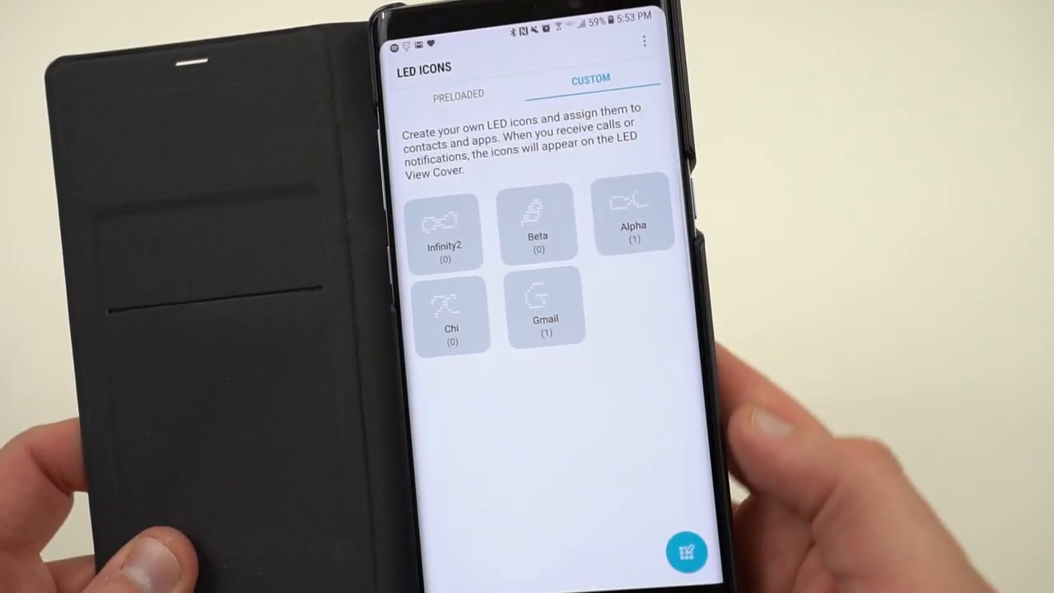
click(545, 313)
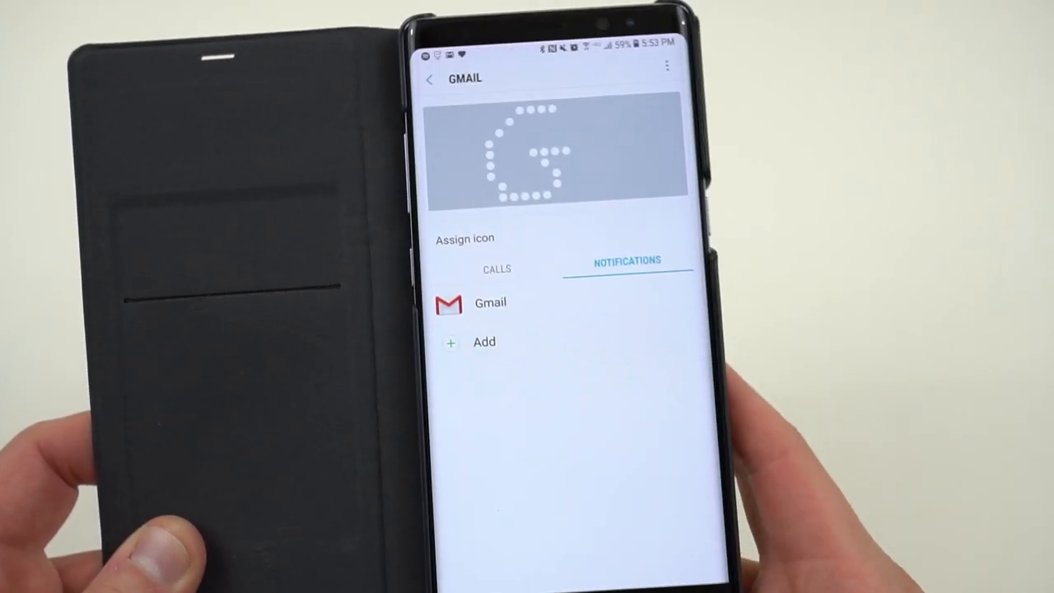
click(484, 341)
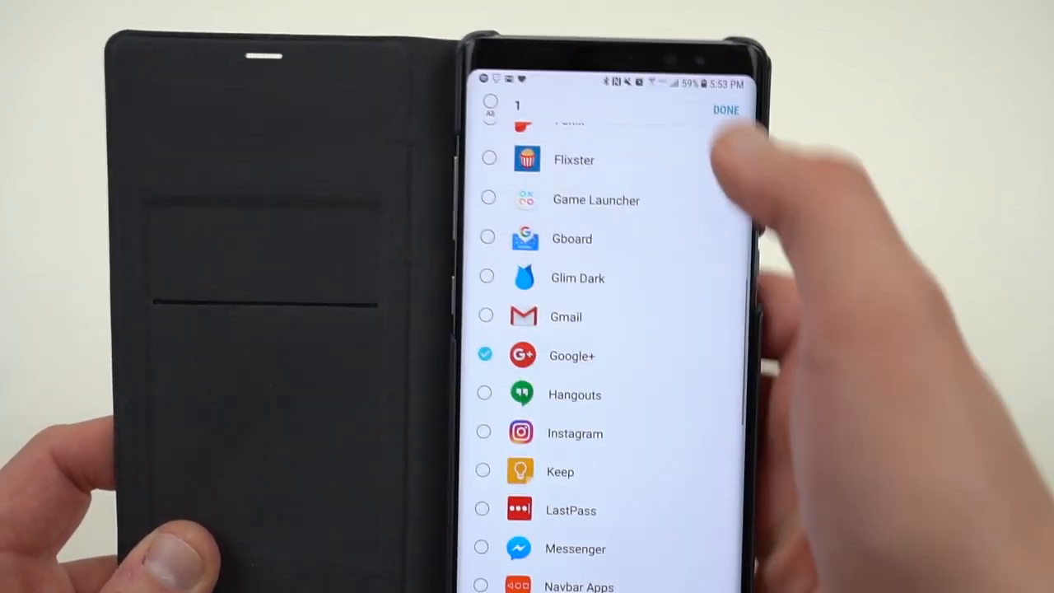
click(725, 108)
text(bad)
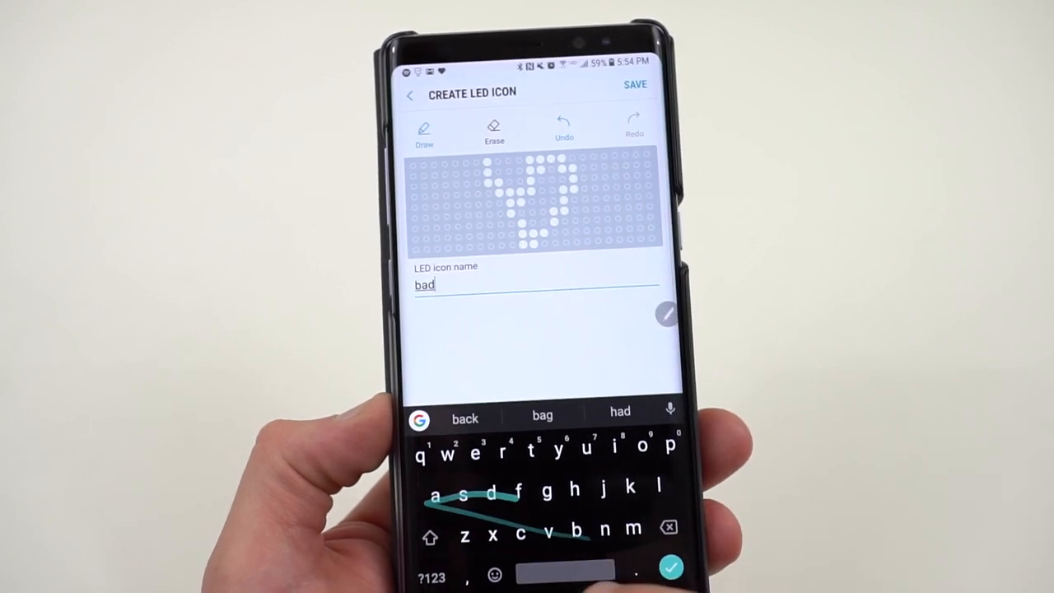
Finish naming the drawn icon 'bad heart' and save it to the custom icons
text(heart)
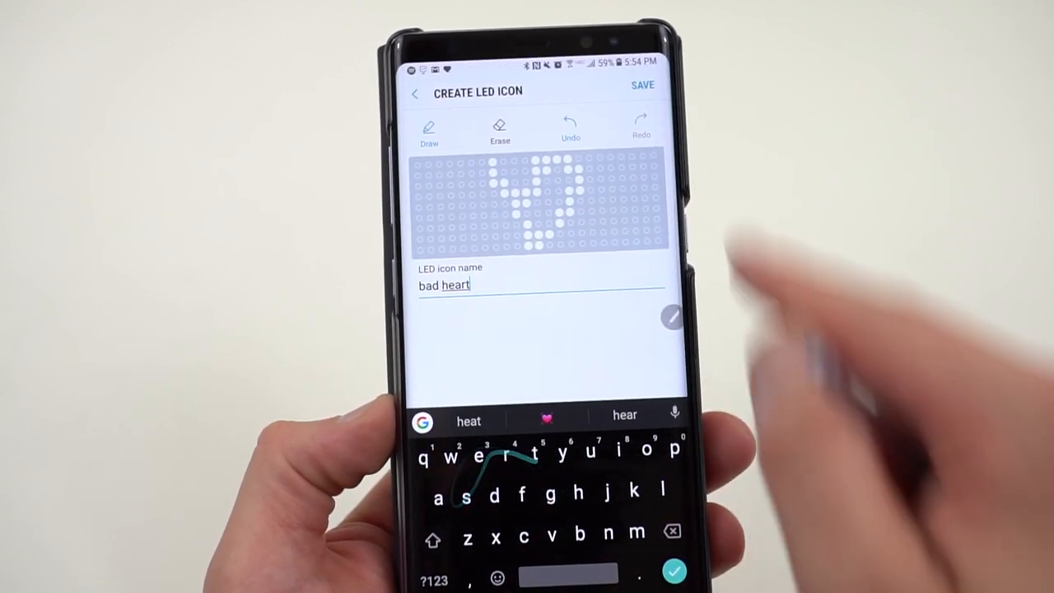
click(643, 86)
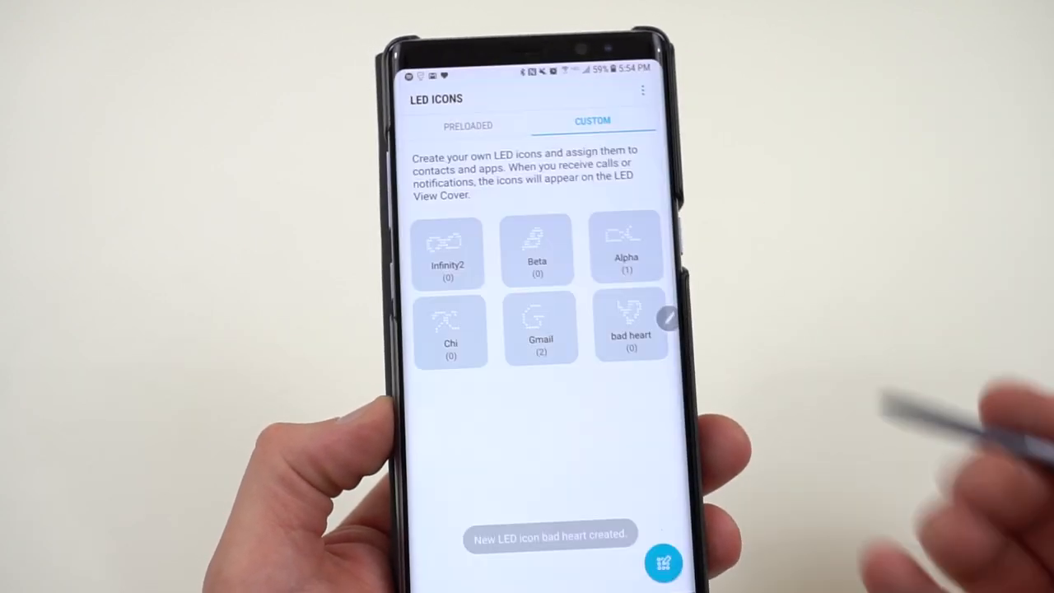